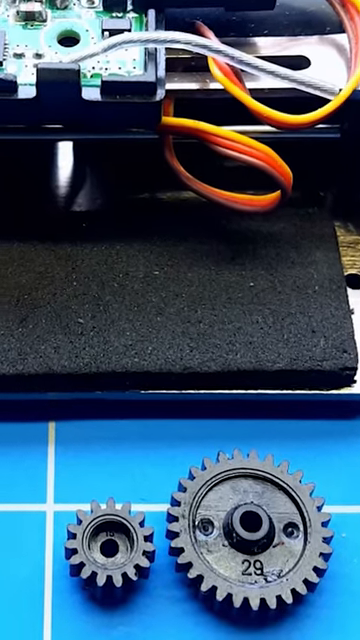
scroll(down, 3)
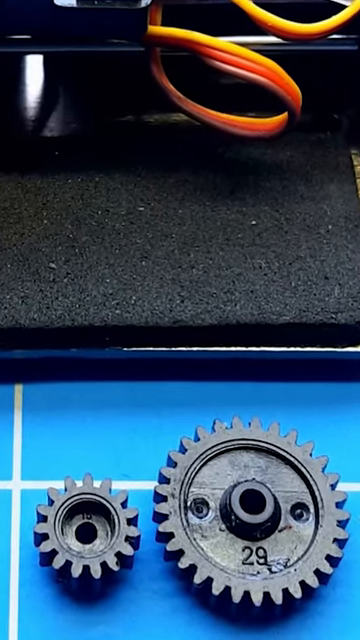